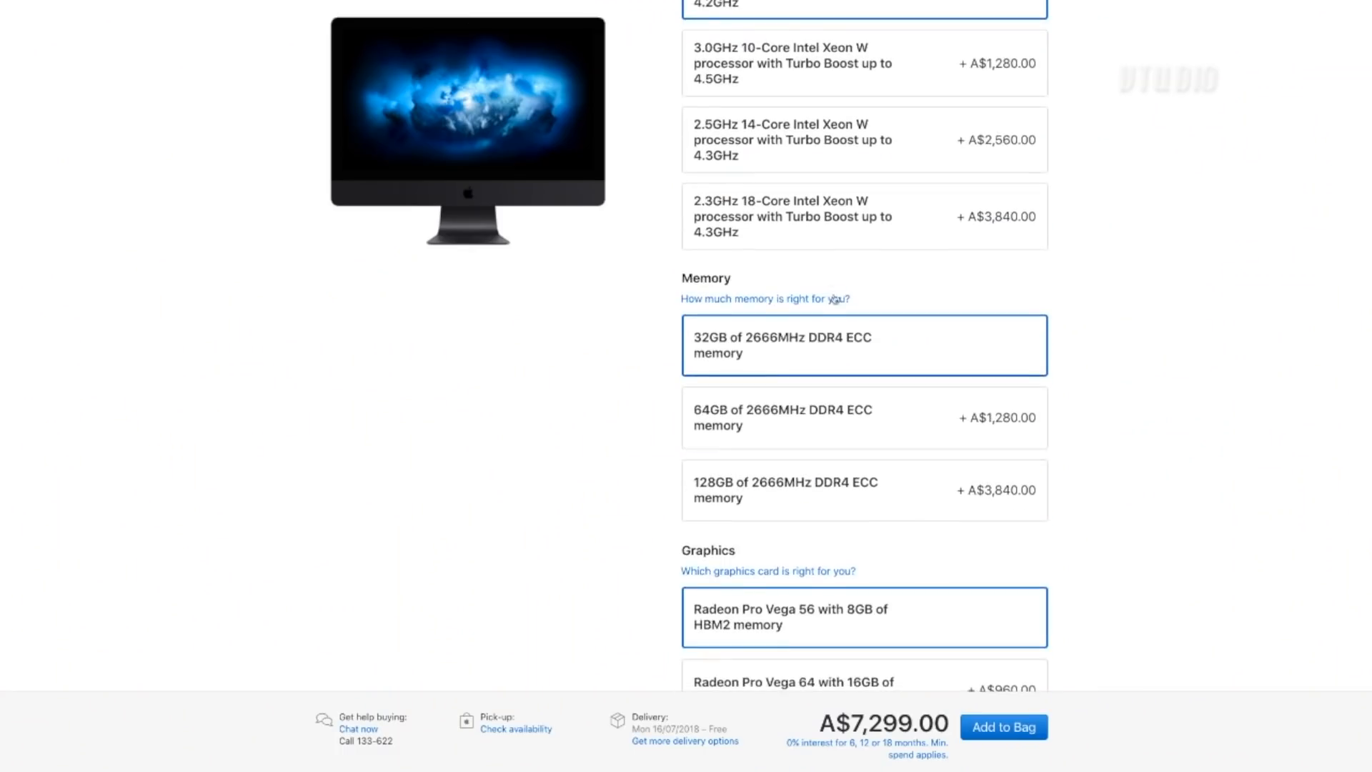
scroll("down", 3)
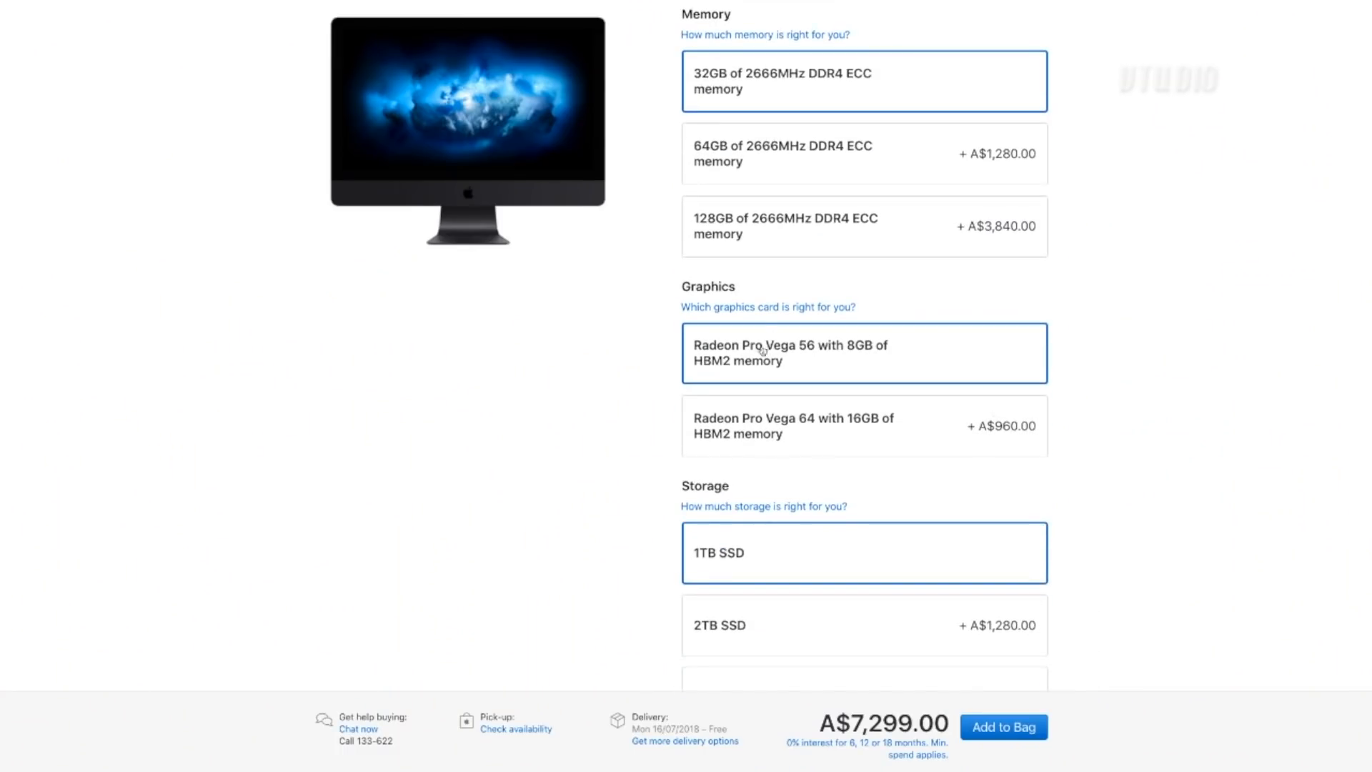